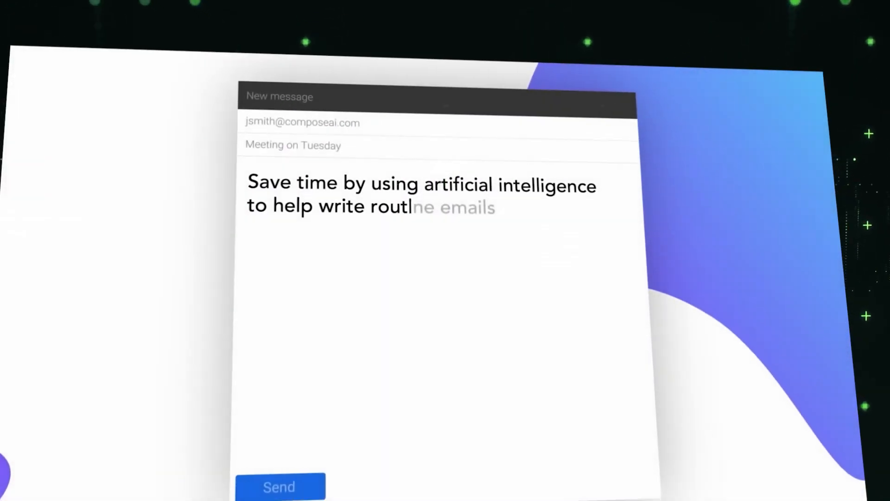
# Reach the Compose AI homepage and highlight the 'Write Faster' headline.
pyautogui.scroll(-3)
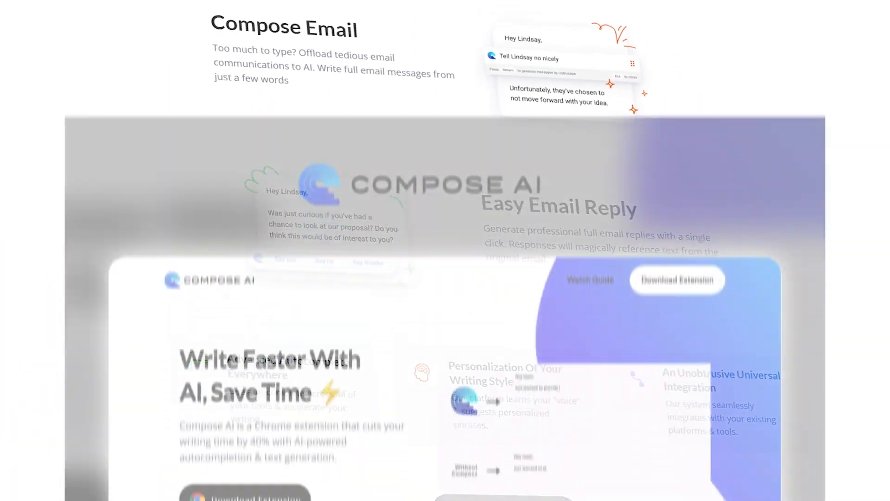
pyautogui.scroll(-3)
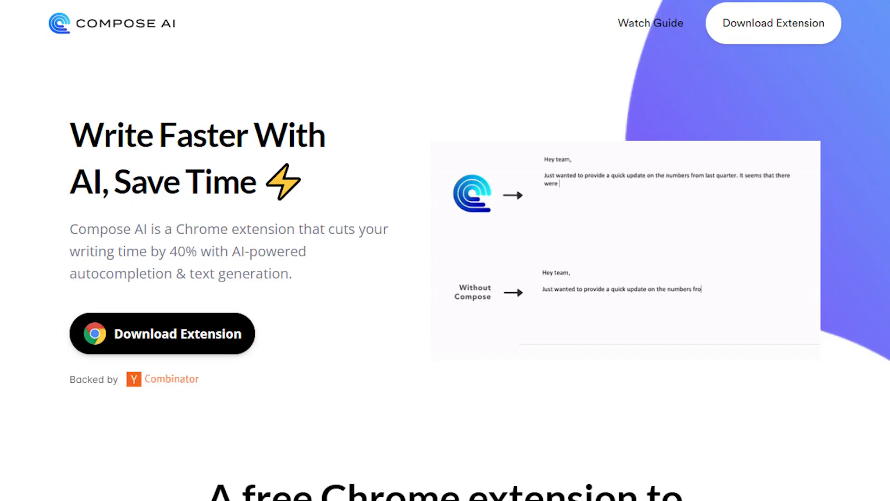
pyautogui.moveTo(71, 136); pyautogui.dragTo(230, 135)
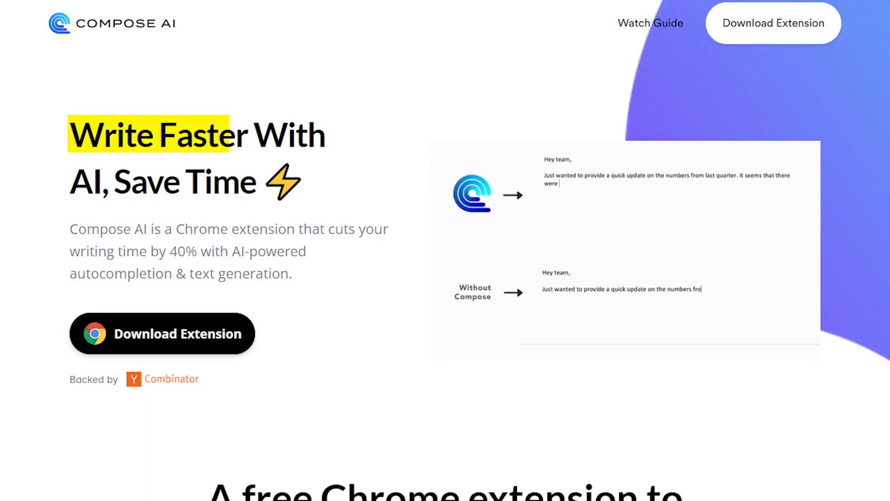
pyautogui.scroll(-3)
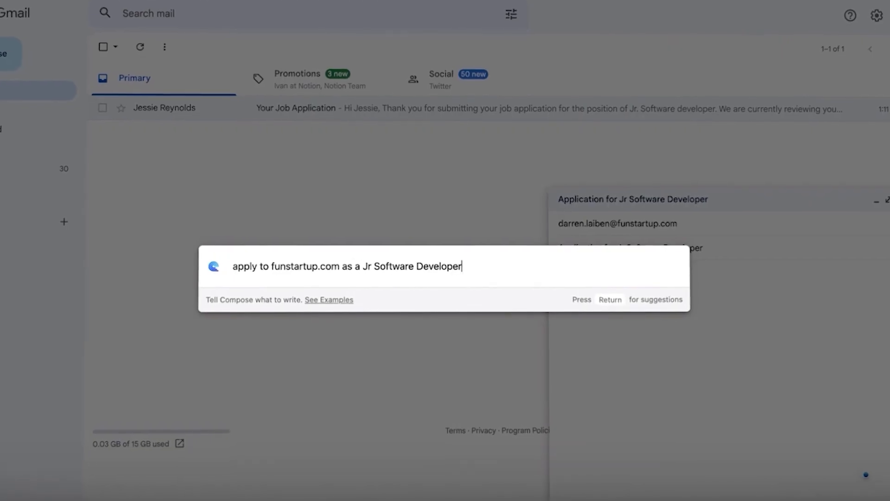
# Finish the prompt with ', telling Darren i'd be great for the role' and generate email suggestions.
pyautogui.write(", telling Darren i'd be great for the role")
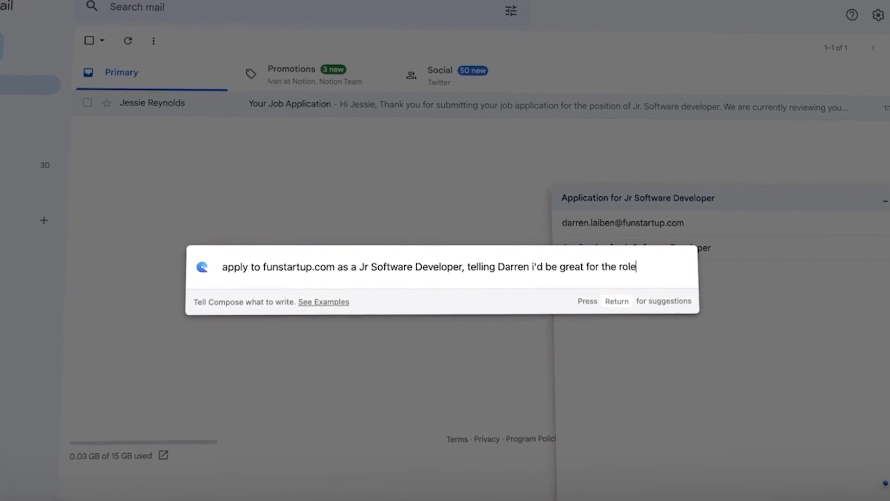
pyautogui.press('Return')
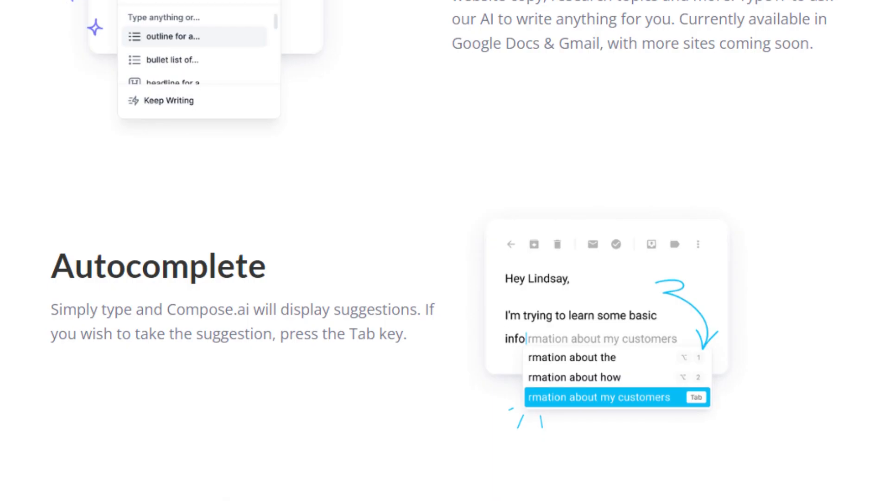
pyautogui.scroll(-3)
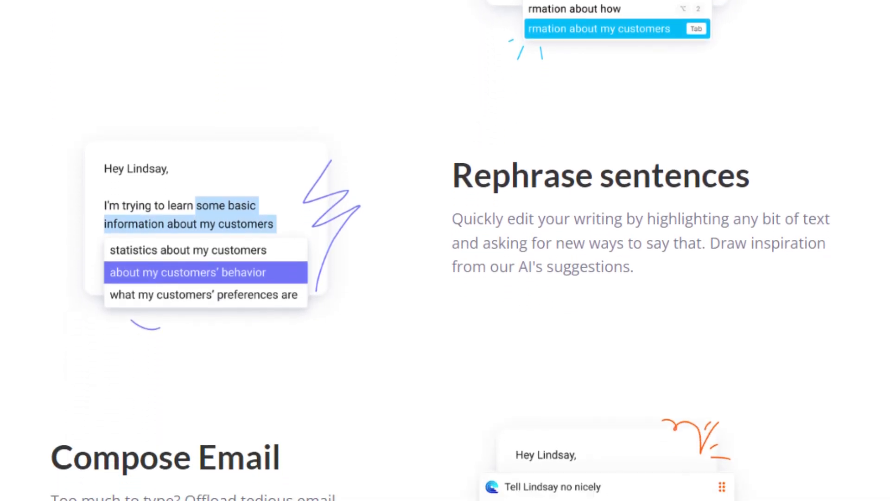
pyautogui.scroll(-3)
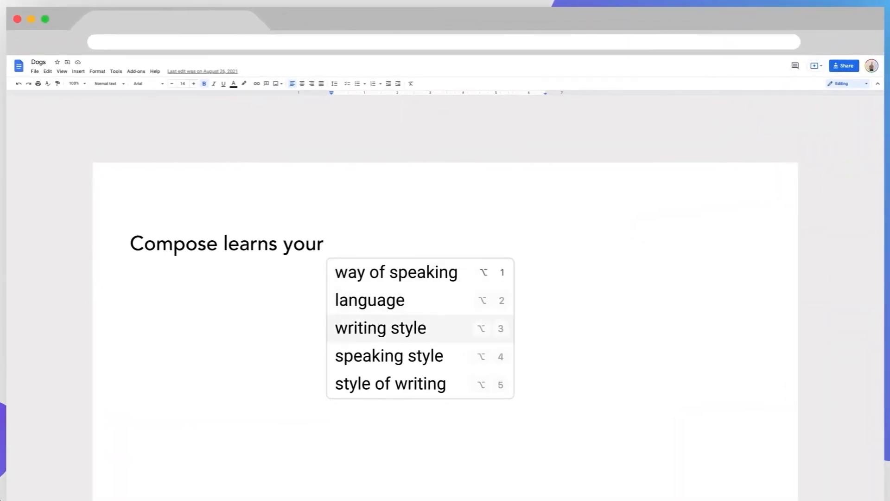
# Pick a numbered autocomplete suggestion for 'Compose learns your'.
pyautogui.click(380, 327)
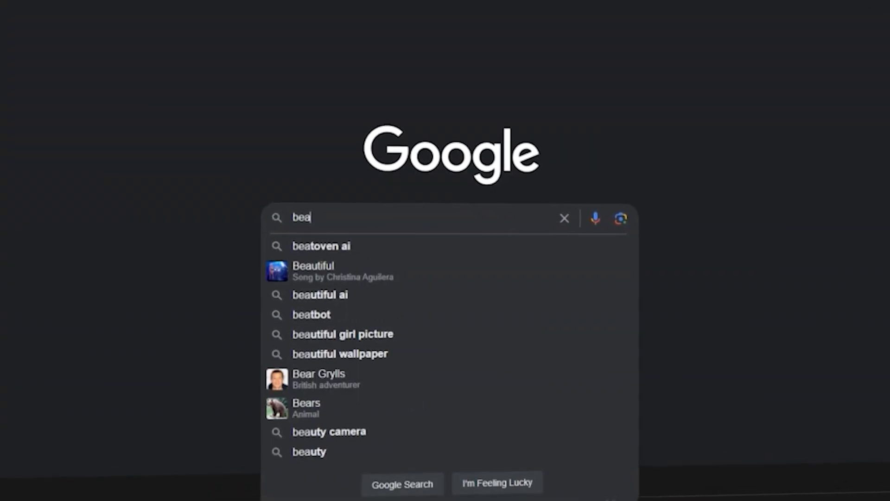
# Search 'beatoven ai' and open the Royalty Free Music by Beatoven result.
pyautogui.click(321, 245)
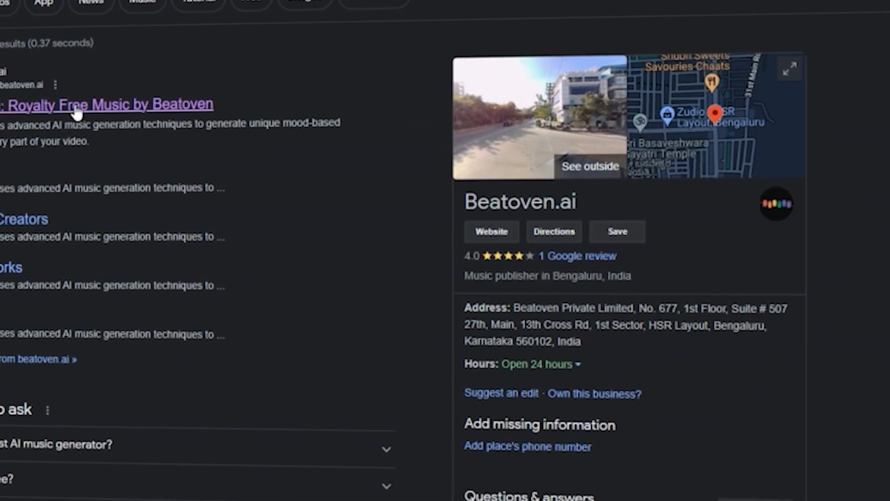
pyautogui.click(106, 105)
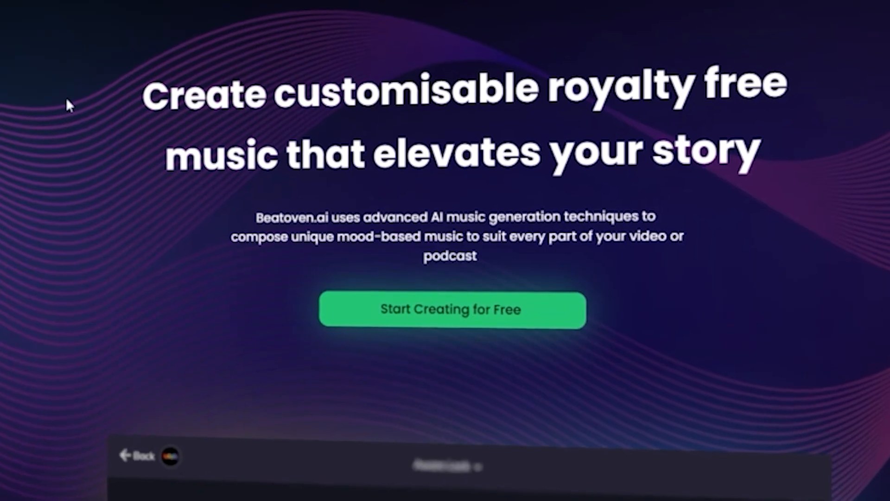
# Create a track 'Workout Symphony Beats', 02:00 duration, Fast tempo, and continue to genre.
pyautogui.click(452, 310)
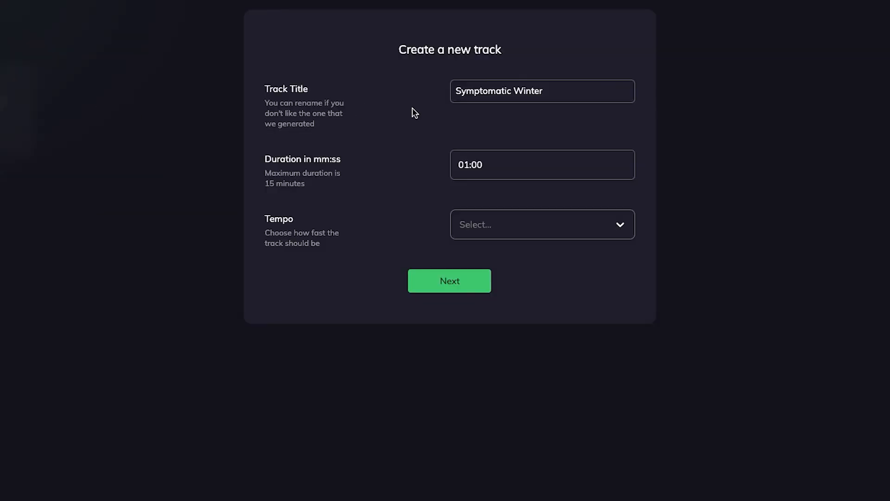
pyautogui.doubleClick(499, 91)
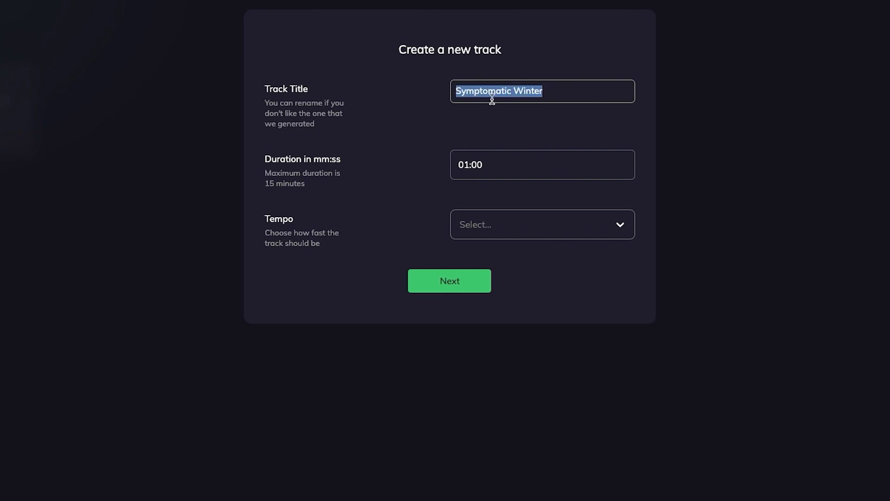
pyautogui.write('Workout Symphony Beats')
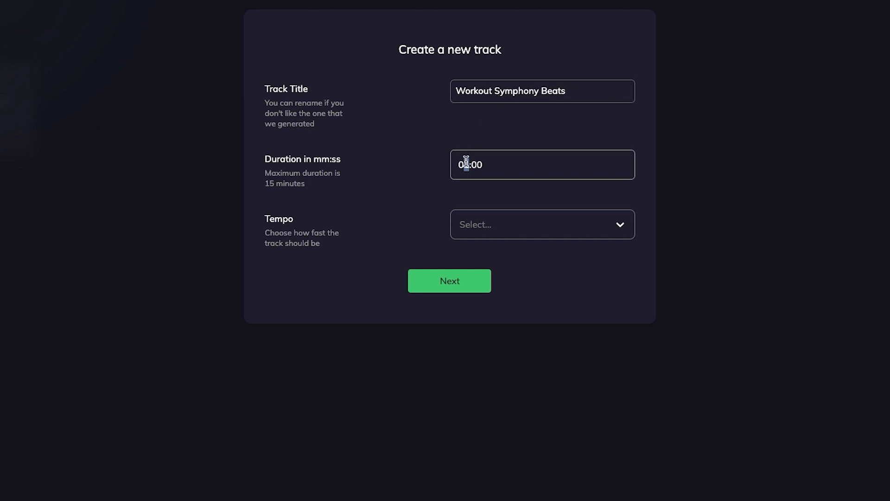
pyautogui.click(541, 223)
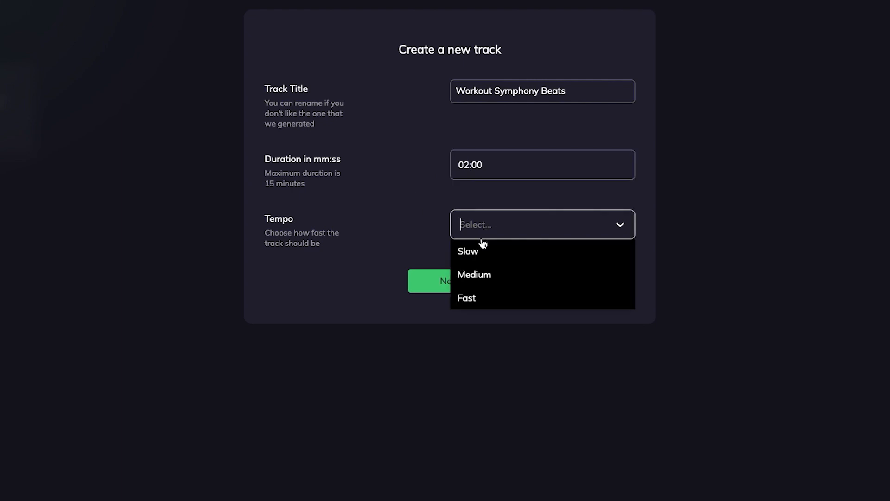
pyautogui.click(467, 297)
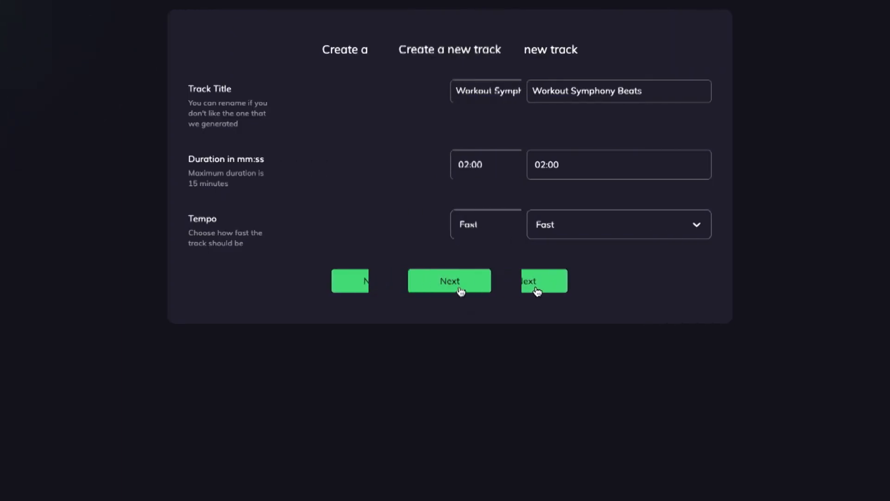
pyautogui.click(449, 280)
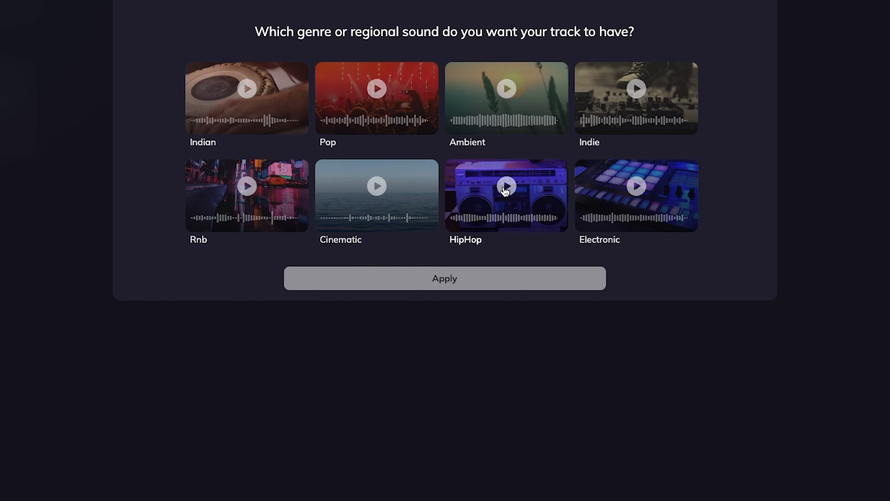
# Preview the HipHop genre and apply it to the track.
pyautogui.click(506, 196)
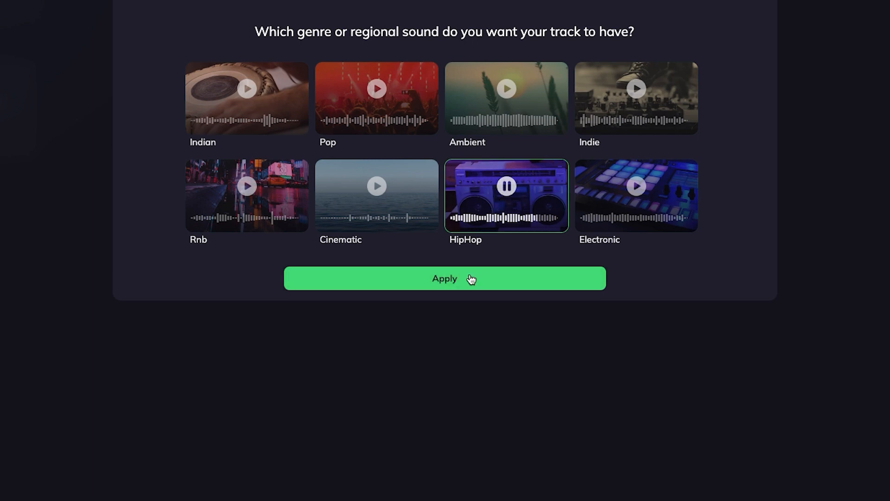
pyautogui.click(445, 278)
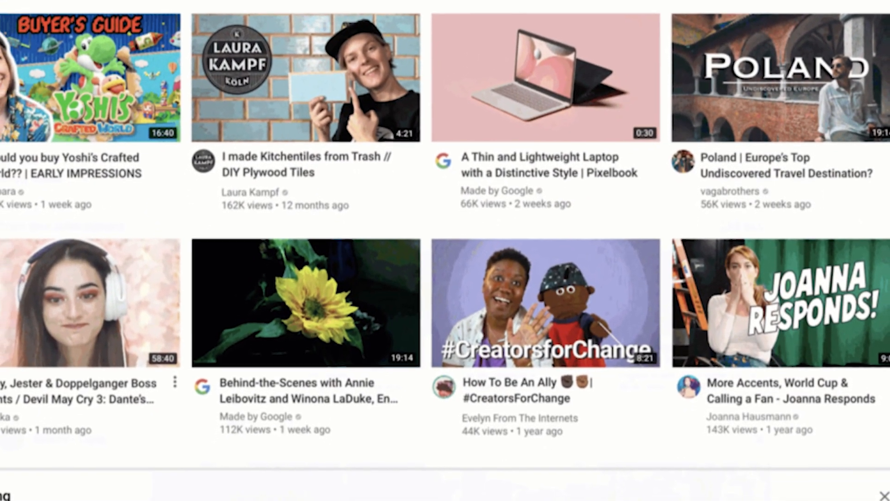
pyautogui.scroll(-3)
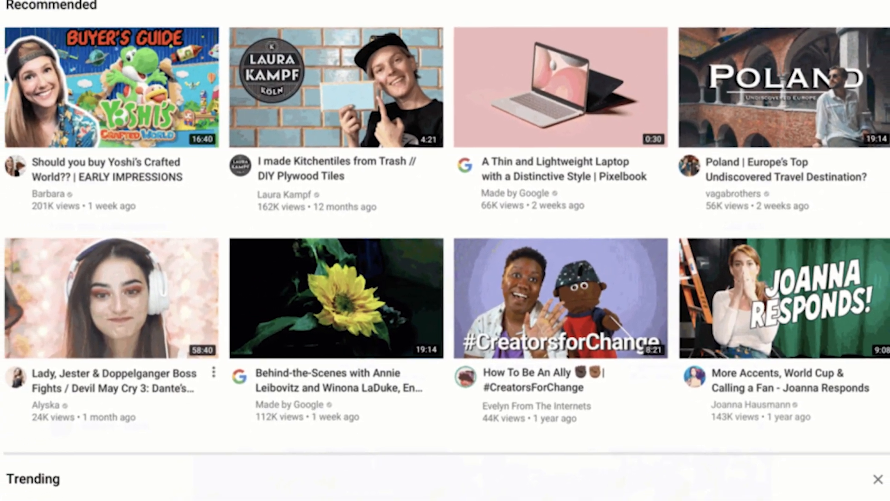
pyautogui.scroll(-3)
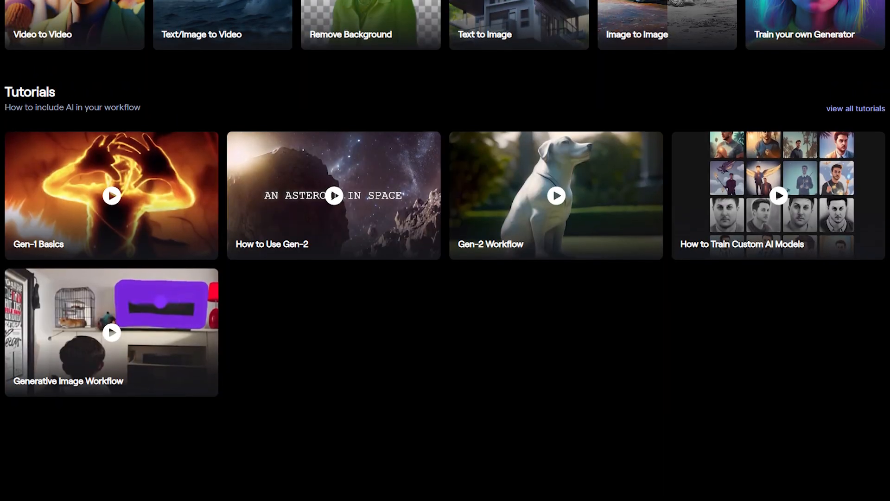
# Move past Tutorials to the AI Training section in the Runway sidebar.
pyautogui.scroll(-3)
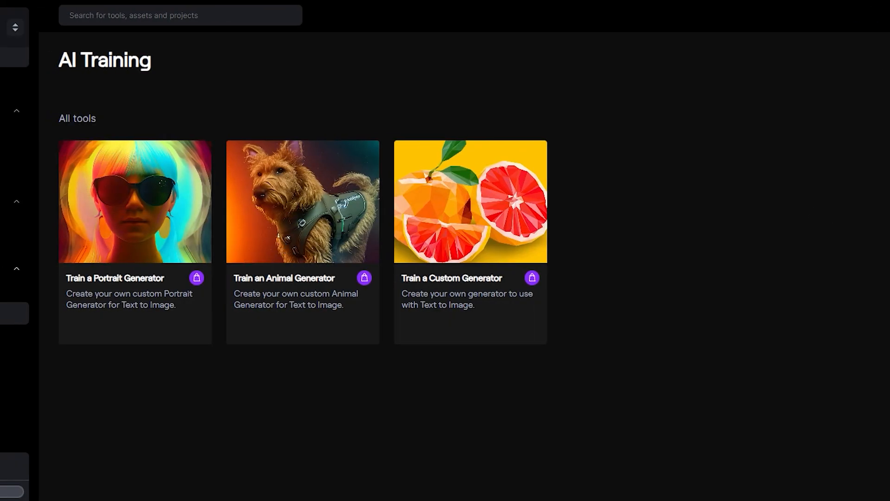
pyautogui.click(135, 201)
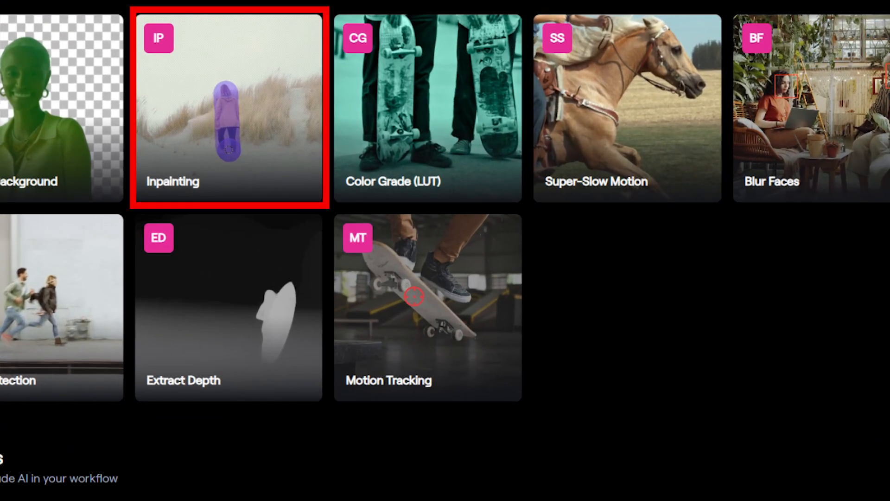
# Choose the Inpainting tool from the Runway tools grid.
pyautogui.click(228, 106)
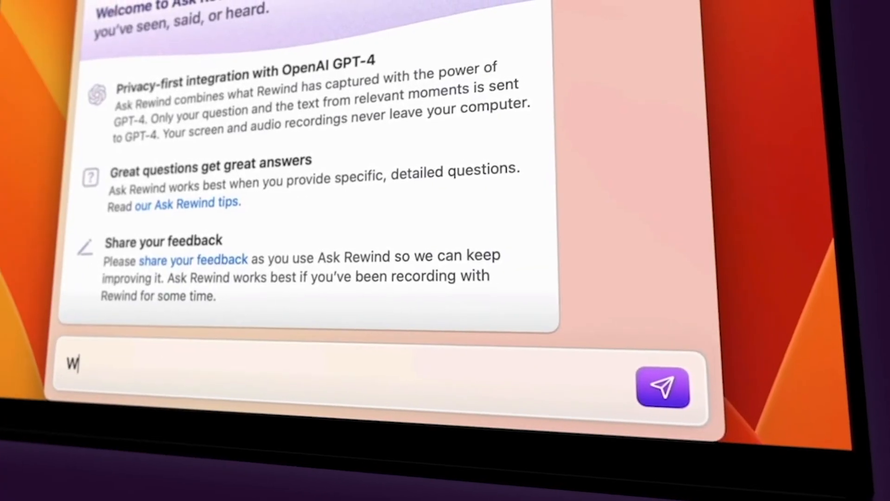
# Send the typed question to Ask Rewind.
pyautogui.click(662, 385)
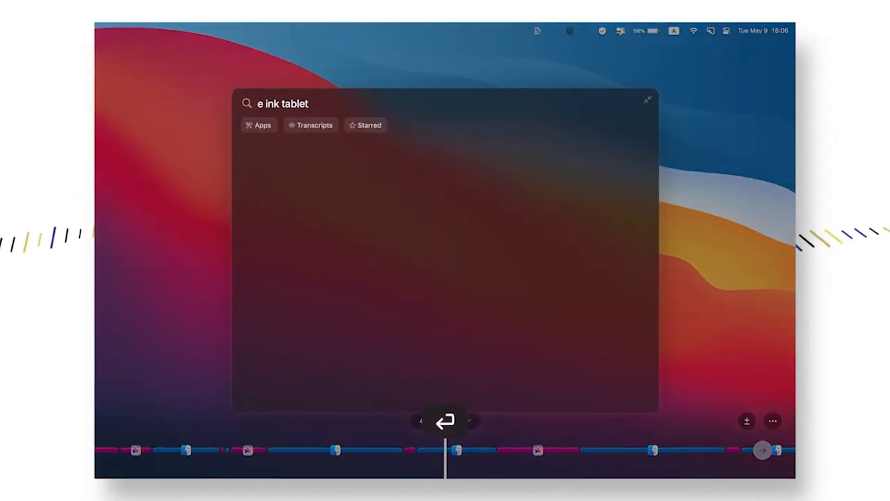
# Run the 'e ink tablet' search, then search 'green funding' and review the results.
pyautogui.press('enter')
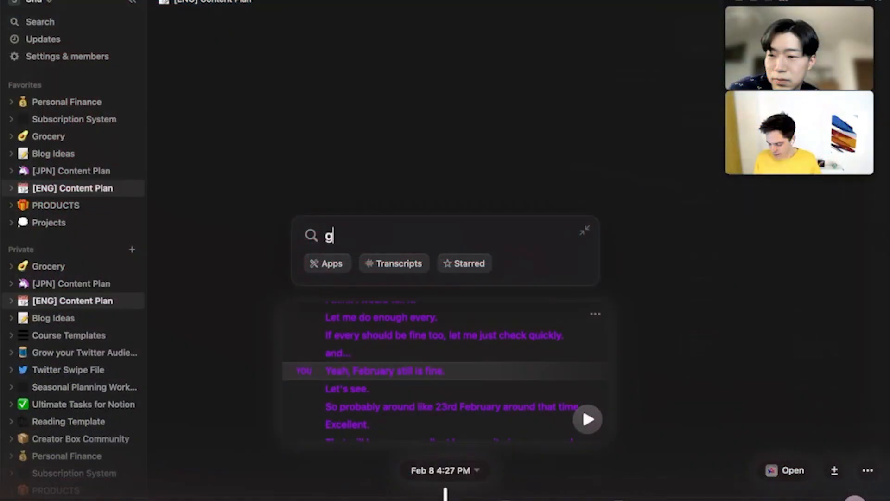
pyautogui.write('reen funding')
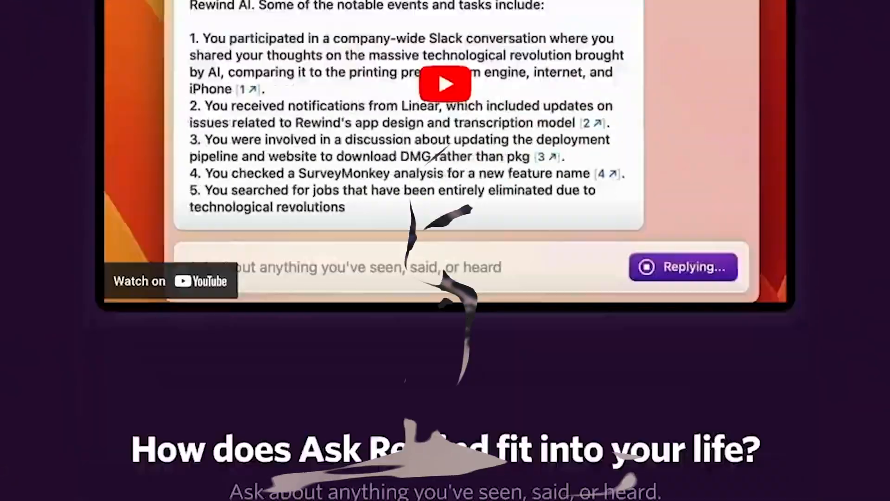
pyautogui.scroll(-3)
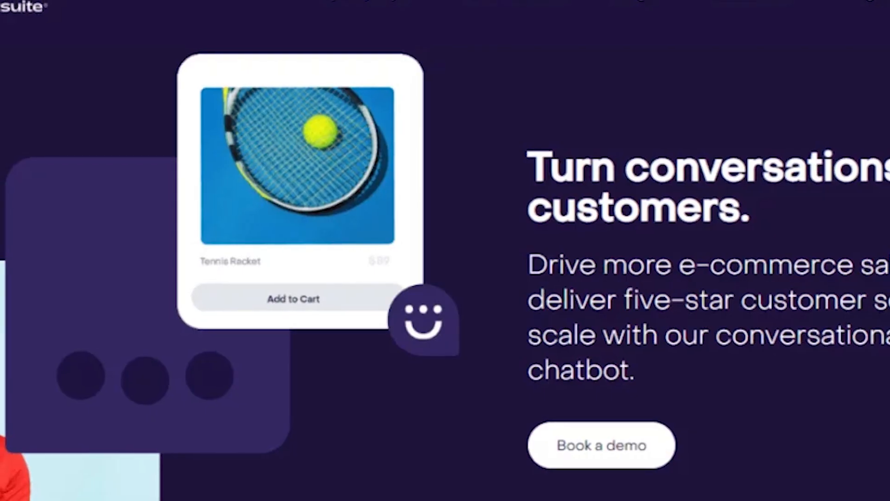
# Search Heyday for 'tps reports' to surface matching meetings, messages, emails and documents.
pyautogui.scroll(-3)
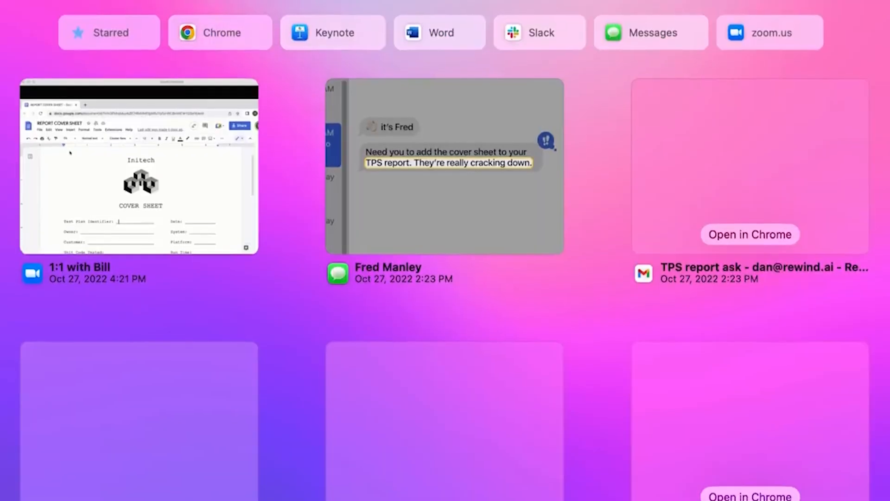
pyautogui.scroll(-3)
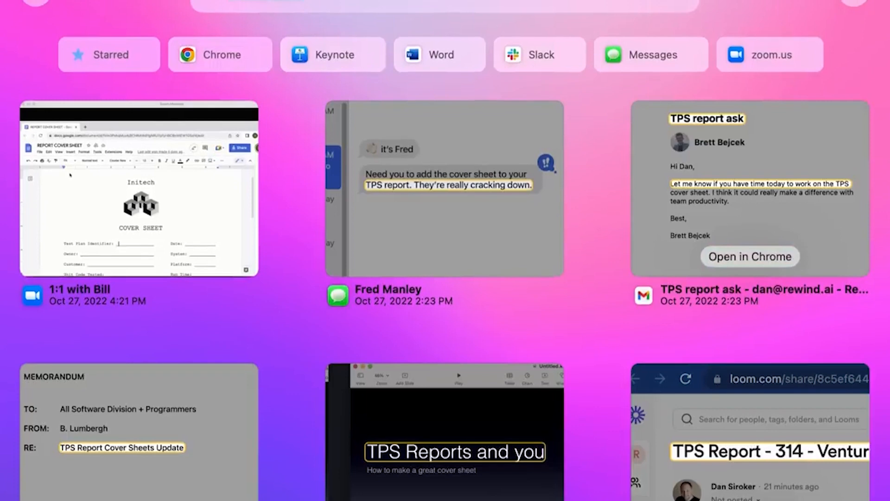
pyautogui.write('tps reports')
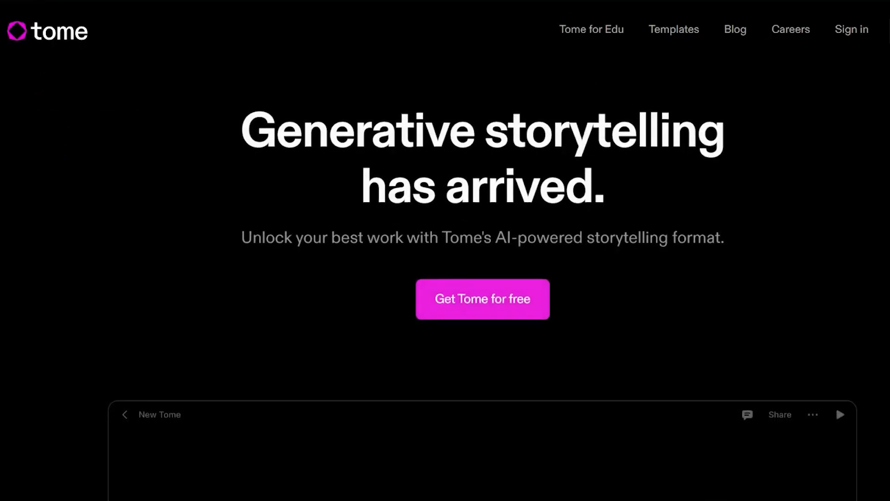
pyautogui.moveTo(457, 305)
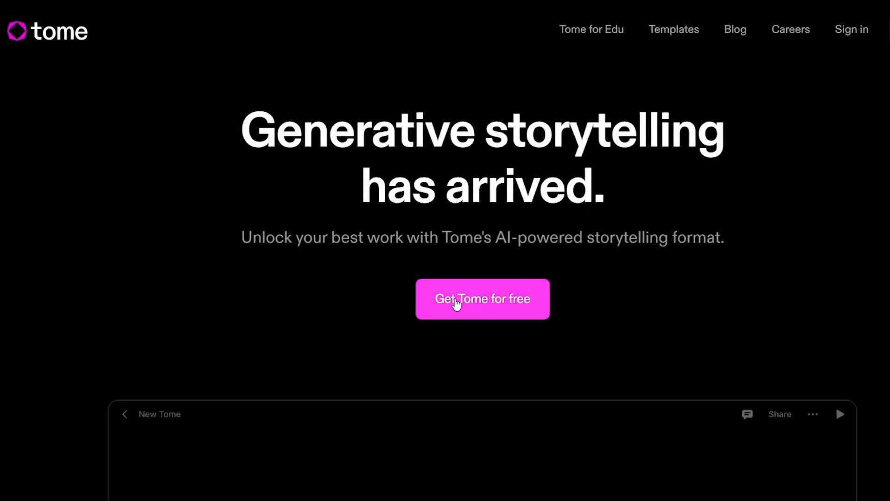
# Choose 'Get Tome for free' on the tome.app homepage.
pyautogui.click(482, 300)
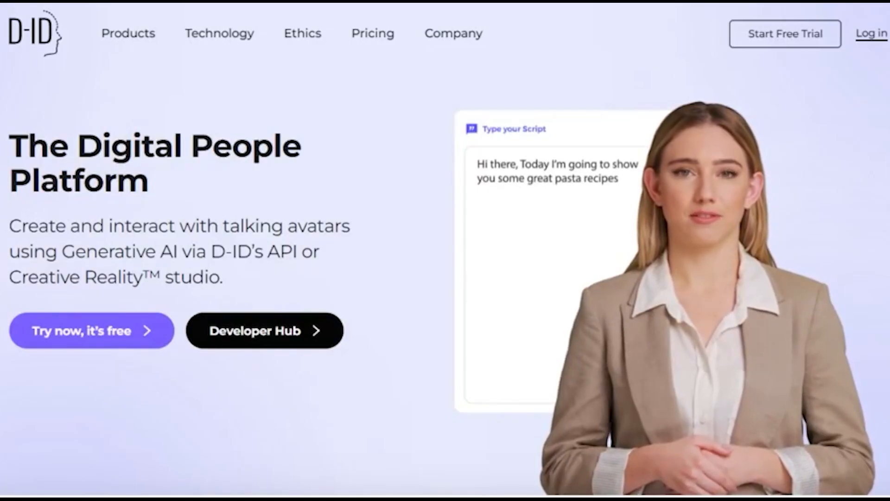
# Land on D-ID's Digital People Platform homepage for talking avatars.
pyautogui.click(90, 331)
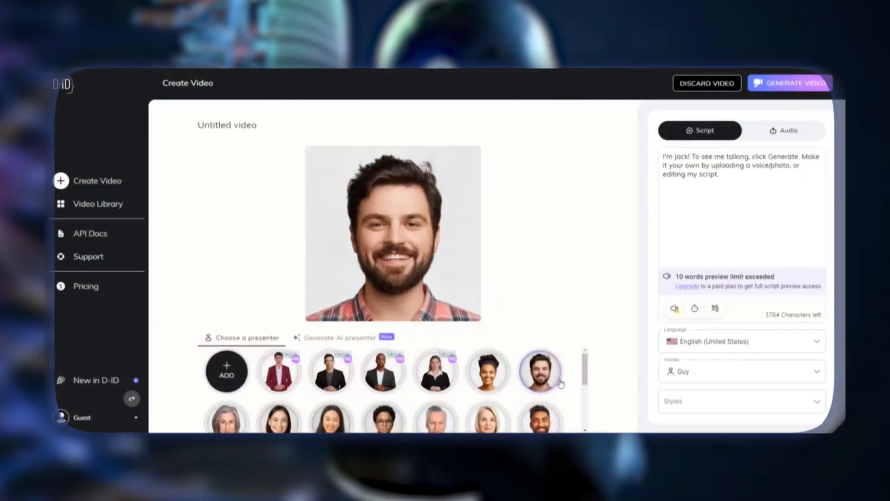
# Pick the short-haired blonde woman from the presenter gallery in place of the bearded man.
pyautogui.click(487, 388)
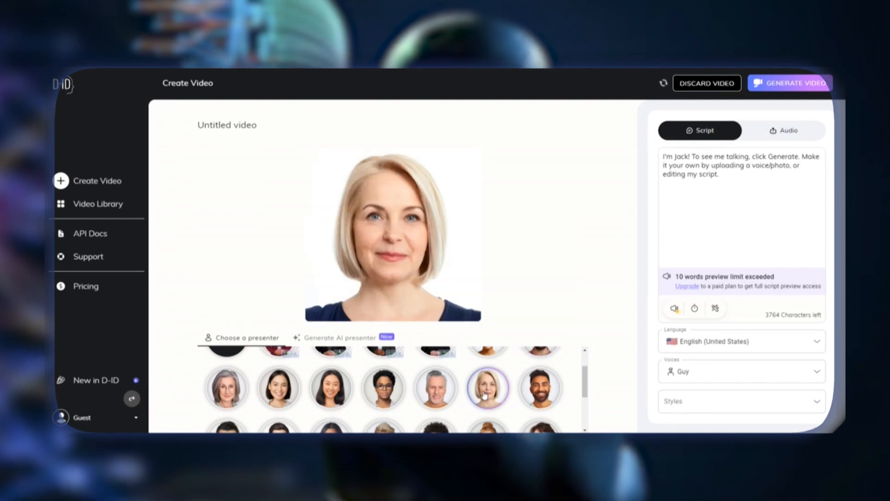
pyautogui.click(539, 387)
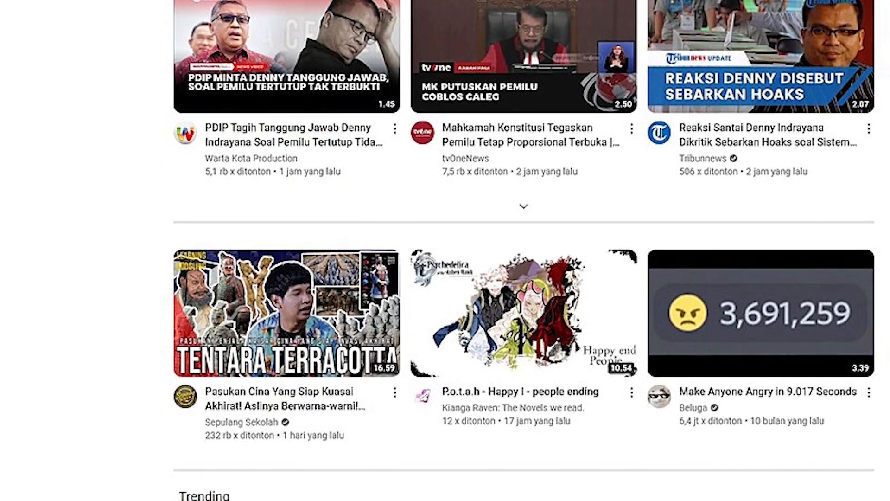
# Scroll the YouTube home feed down to the Trending row.
pyautogui.scroll(-3)
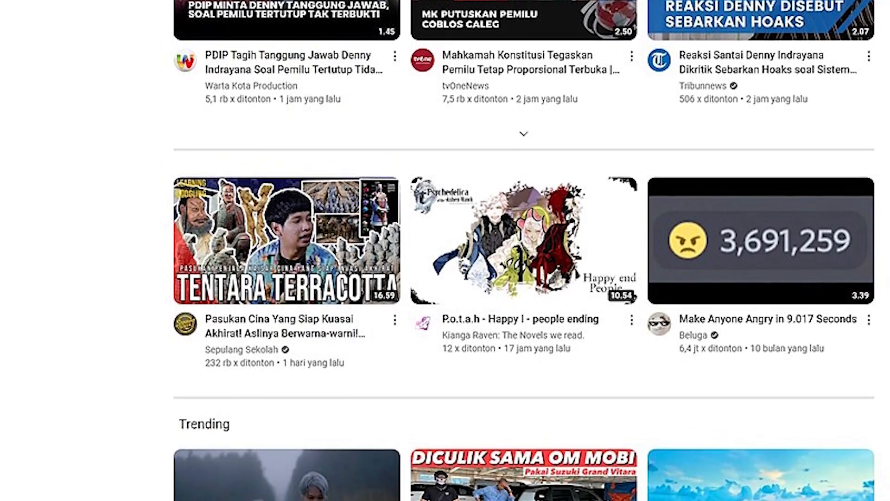
pyautogui.scroll(-3)
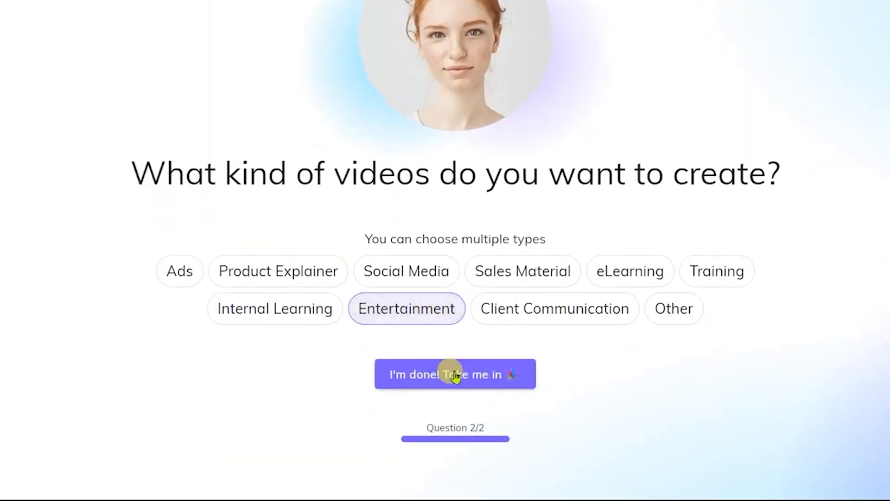
# Finish D-ID onboarding with Entertainment selected and start a new avatar video.
pyautogui.click(455, 374)
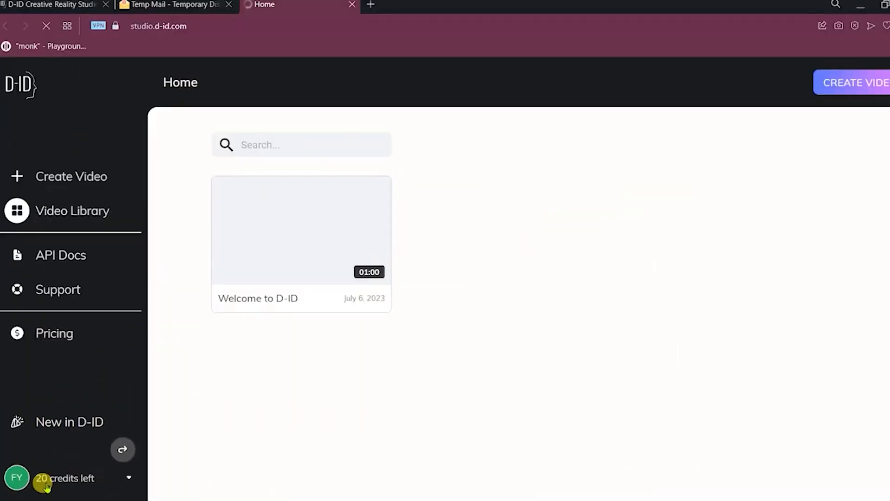
pyautogui.click(860, 82)
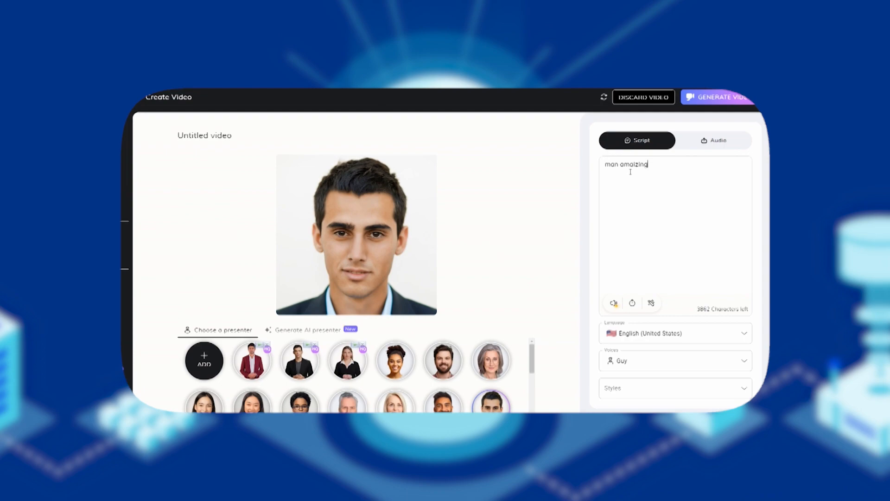
# Add ', yeah' to the script and show the finished black-hat talking-avatar video.
pyautogui.write(', yeah')
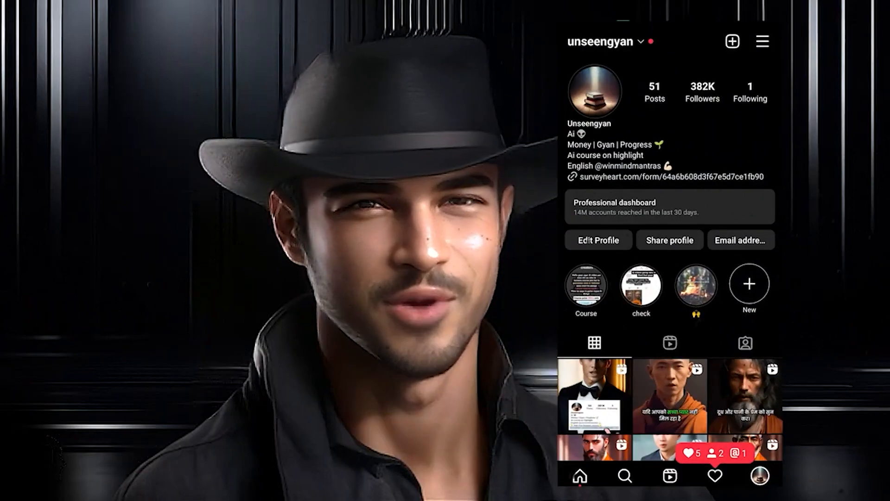
# View the Instagram Course highlight story, then move on to the BHuman homepage.
pyautogui.click(586, 284)
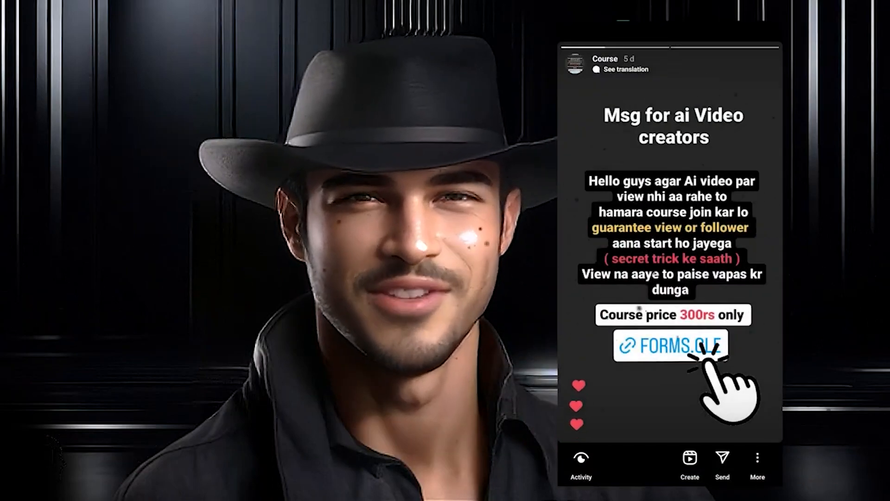
pyautogui.click(673, 346)
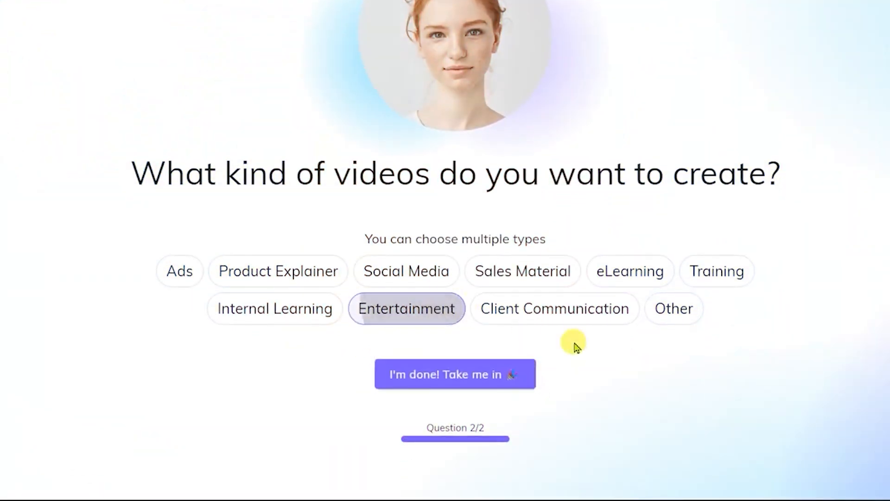
pyautogui.click(454, 374)
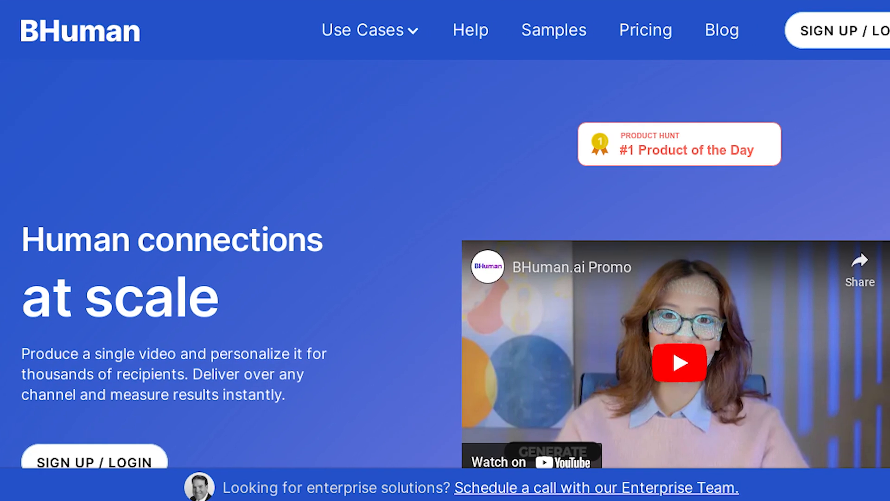
# Scroll BHuman's homepage through conversion stats to the How it works steps.
pyautogui.scroll(-3)
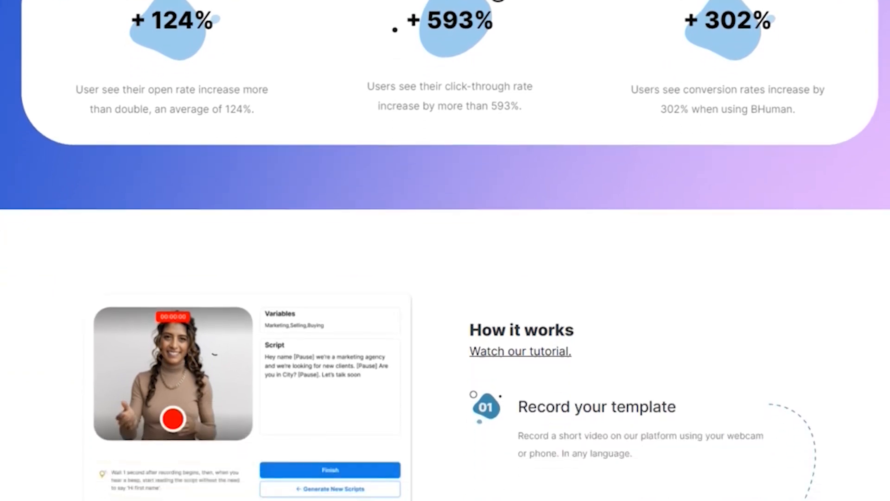
pyautogui.scroll(-3)
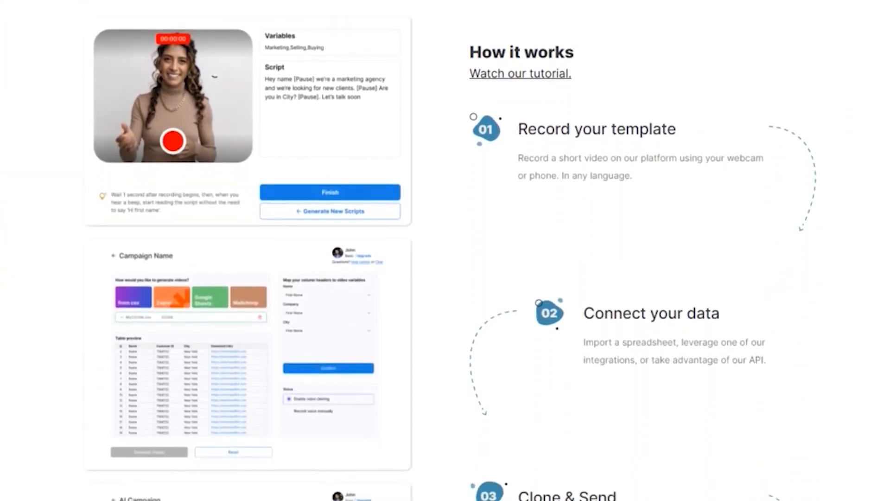
pyautogui.scroll(-3)
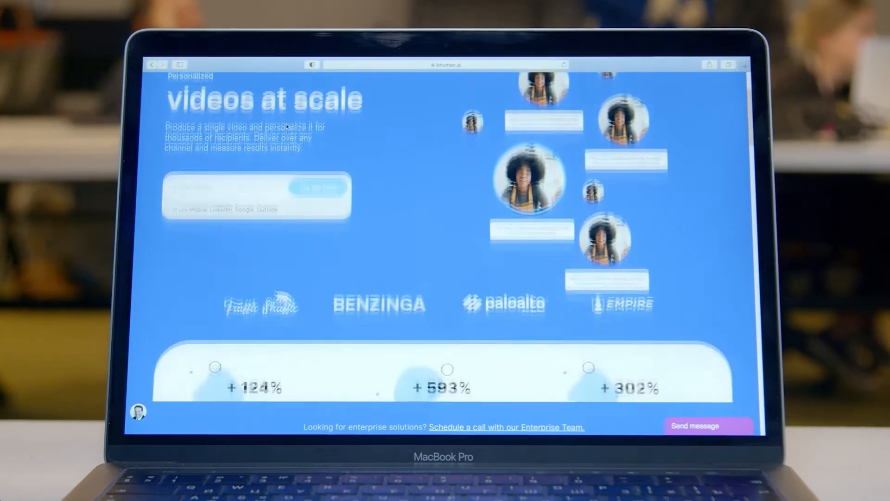
# Write 't got notified that you' into the BHuman greeting script box.
pyautogui.scroll(-3)
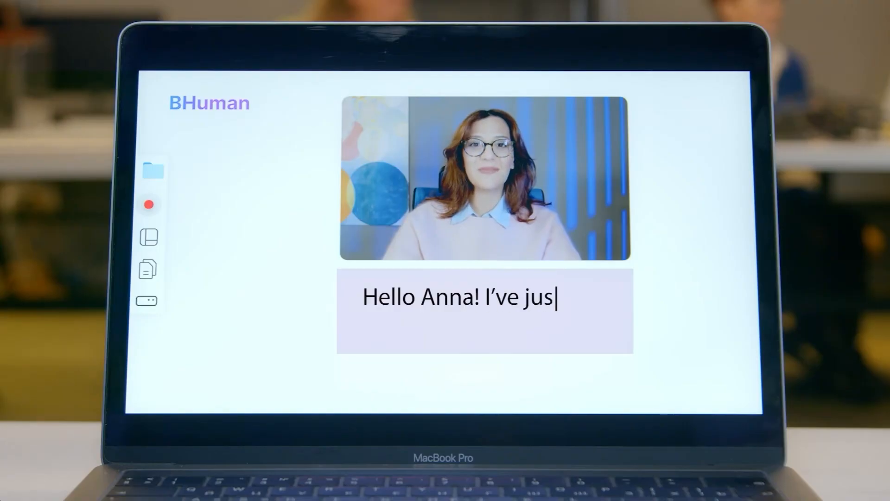
pyautogui.write('t got notified that you')
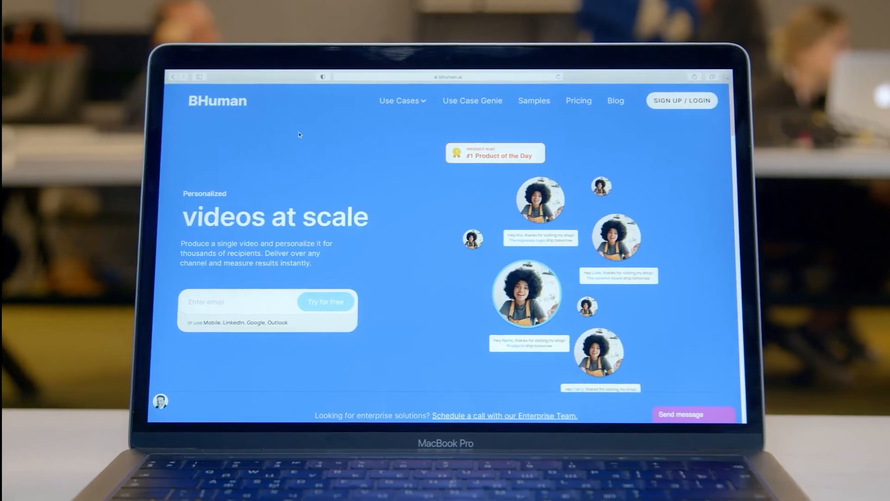
pyautogui.scroll(-3)
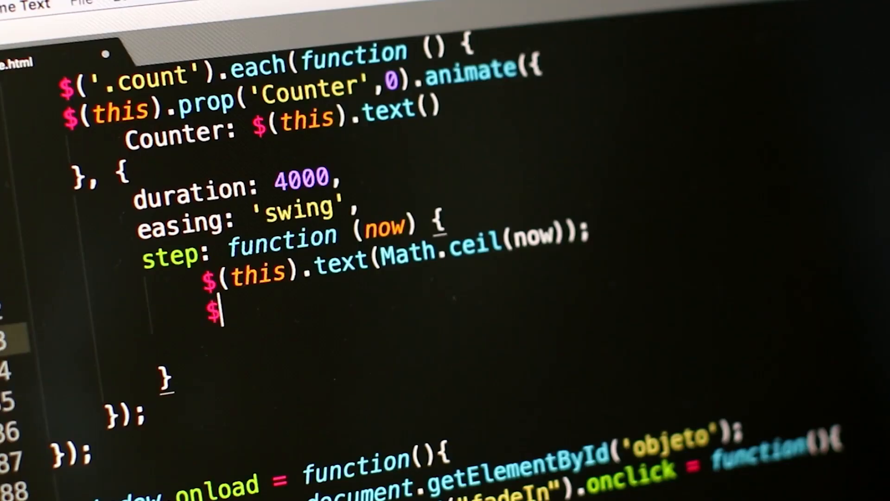
# Show Browse AI's history for the Y Combinator task with its finished 100-company run.
pyautogui.write('()')
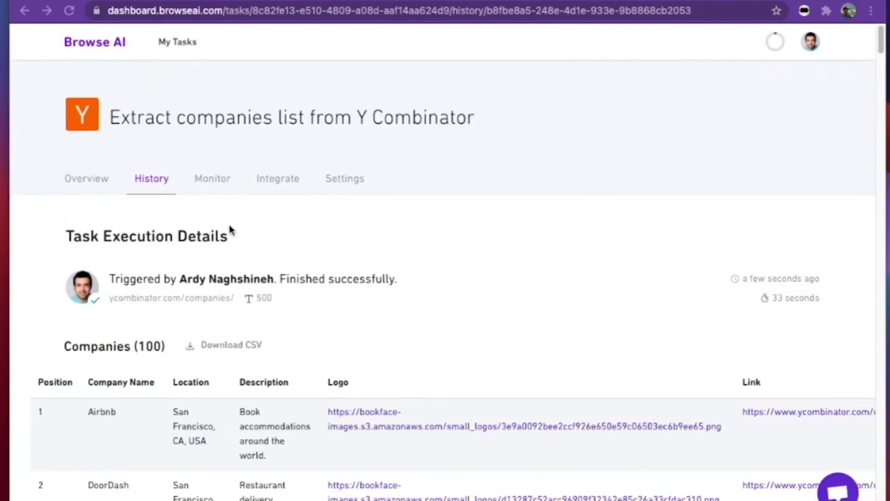
# Capture the ESPN schedule list and review the preview of scores, attendance, opponents and logo links.
pyautogui.click(277, 178)
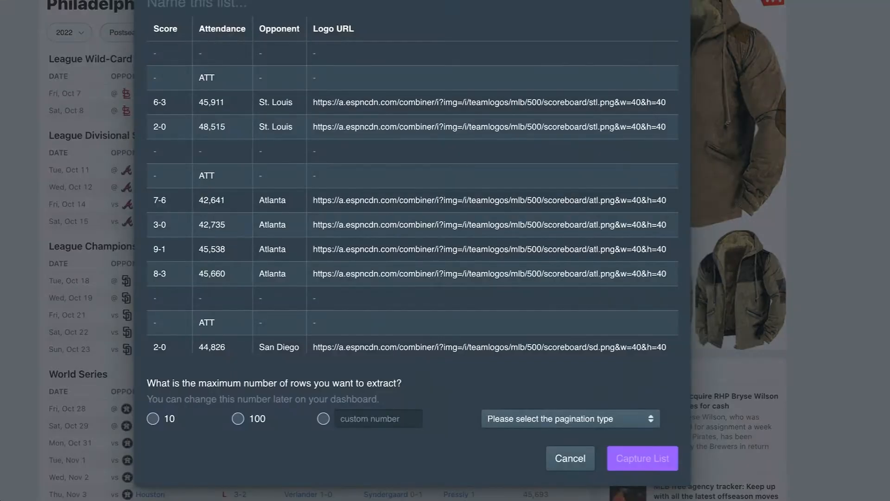
pyautogui.click(569, 418)
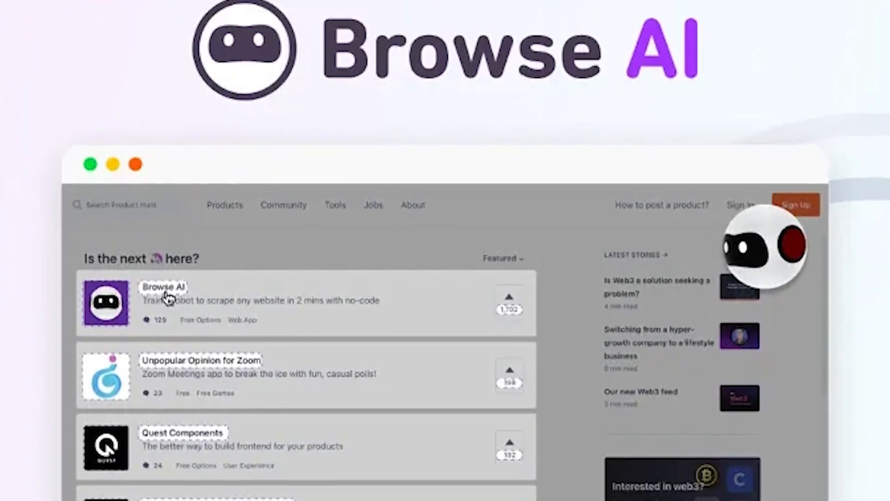
# Go to the adidas US task's integrations and choose the Google Sheets card.
pyautogui.scroll(-3)
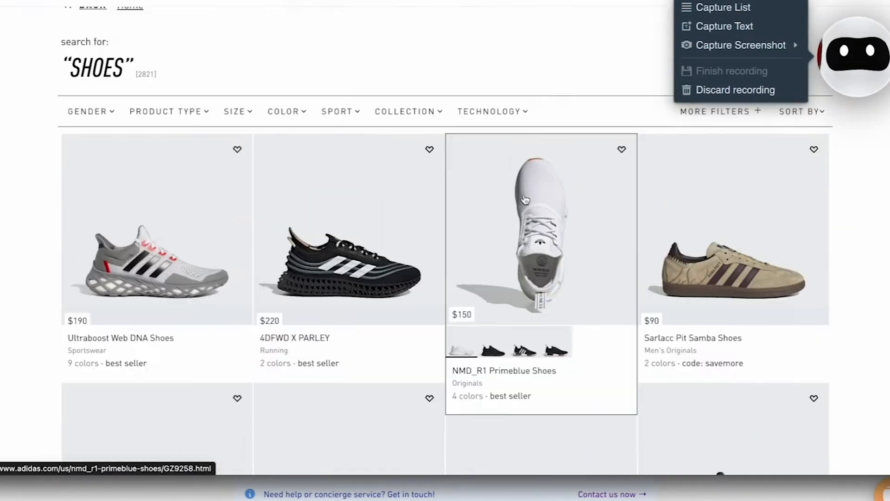
pyautogui.scroll(-3)
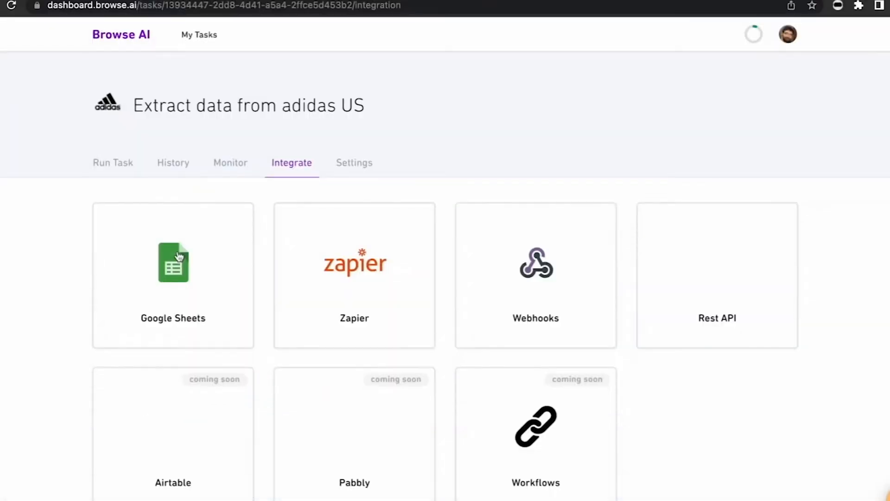
pyautogui.click(172, 275)
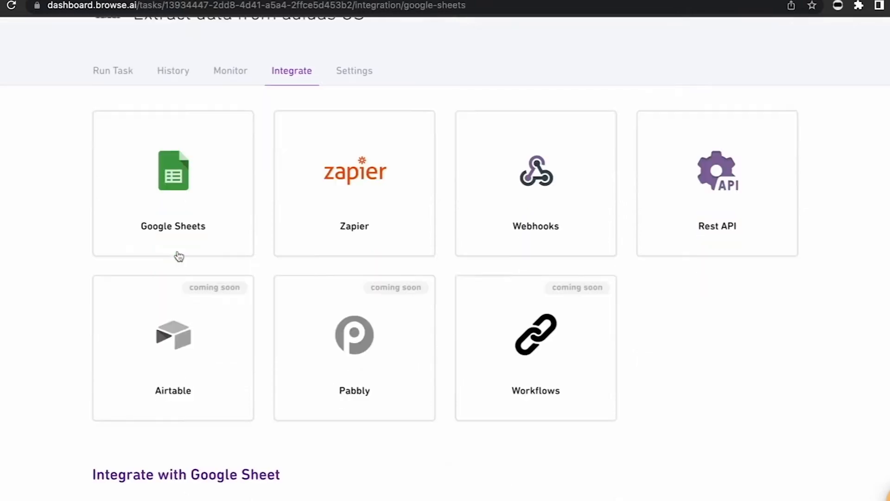